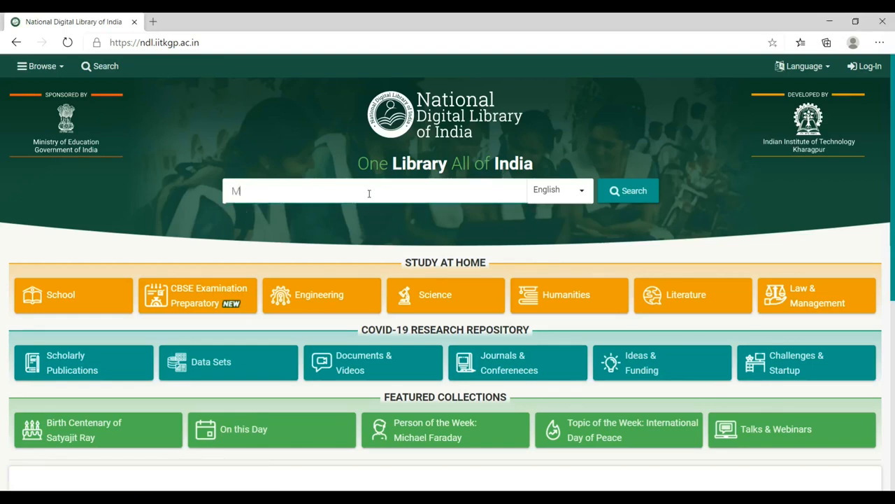
- Search for 'Mahatma Gandhi' and browse the 6,359 results
type("ahatma Gandhi")
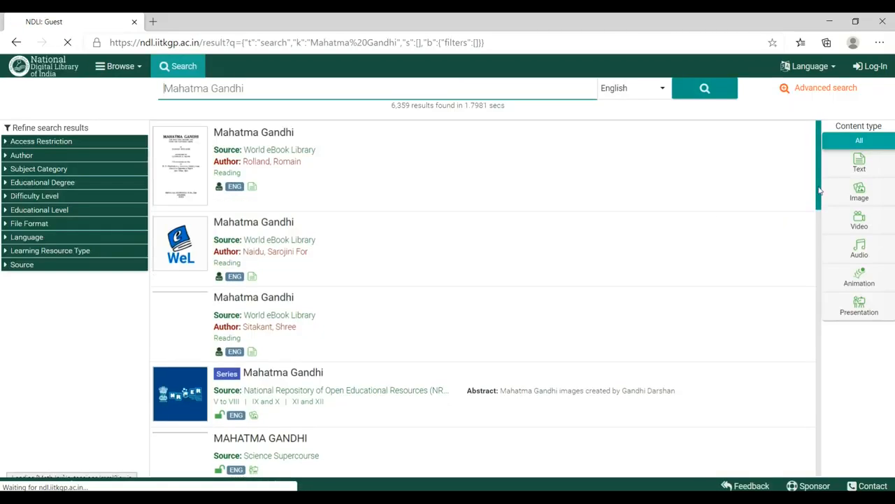
scroll("down", 3)
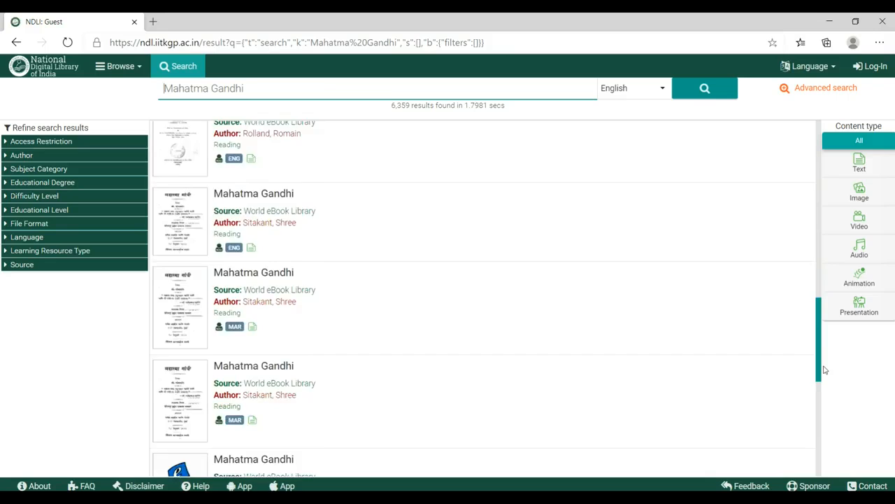
- Narrow the Mahatma Gandhi results to the World eBook Library source and browse the 295 titles
left_click(22, 265)
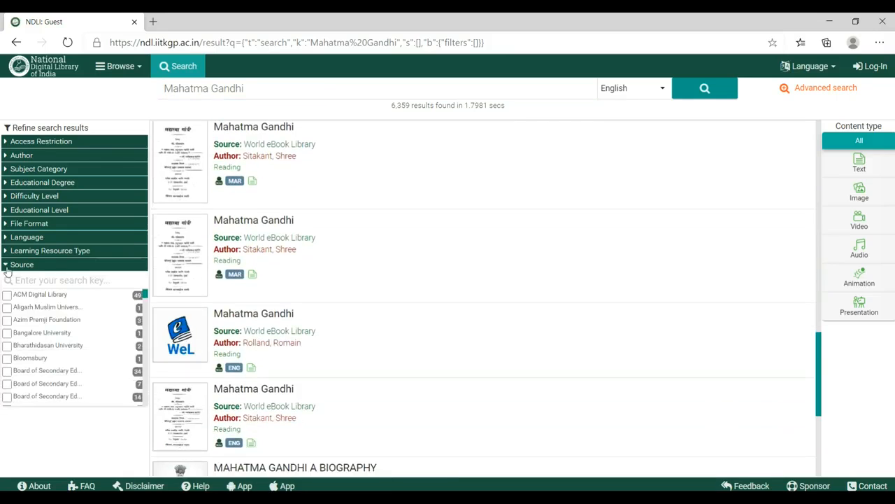
scroll("down", 3)
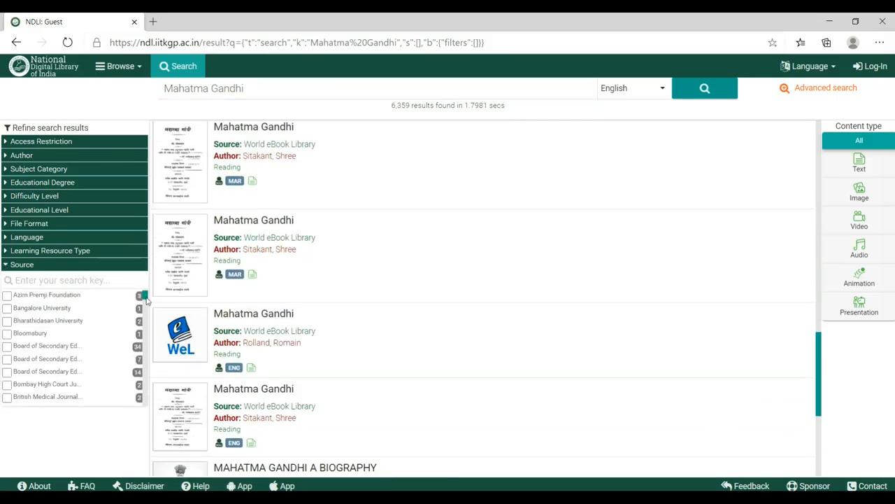
scroll("down", 3)
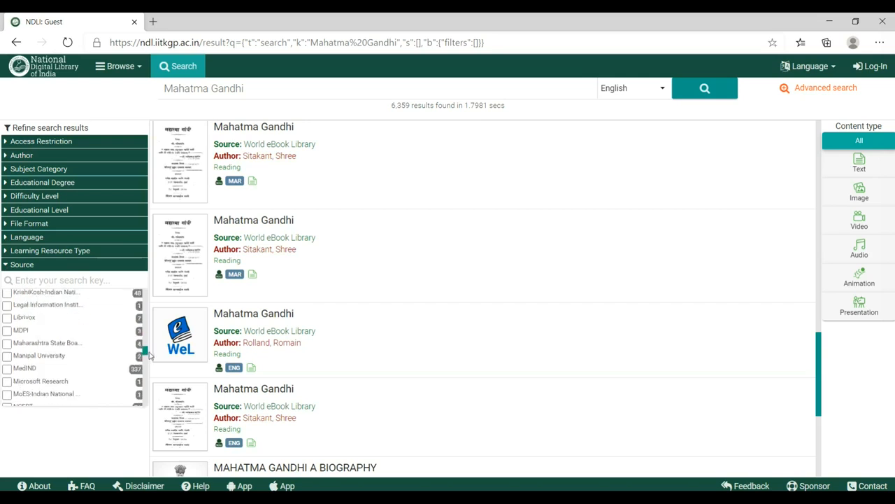
scroll("down", 3)
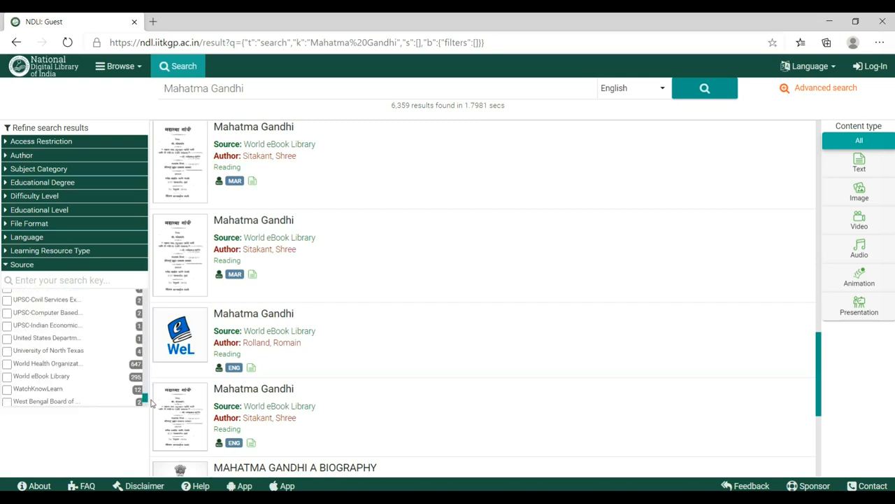
scroll("down", 3)
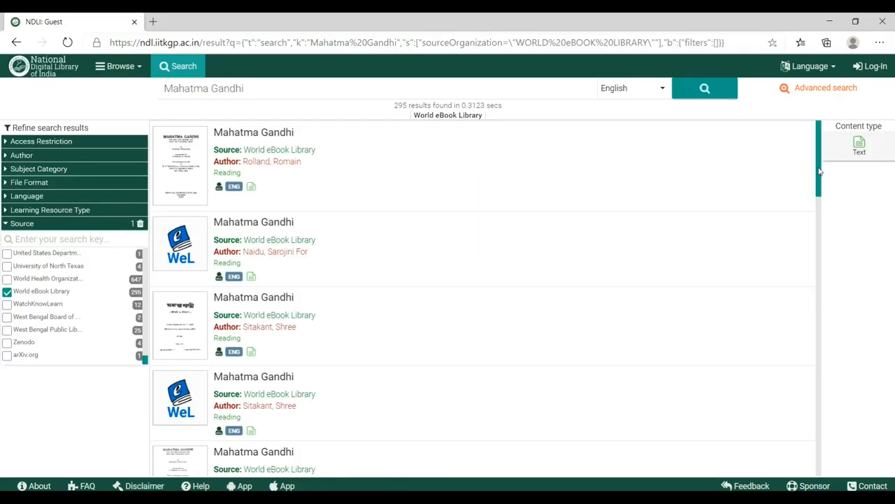
scroll("down", 3)
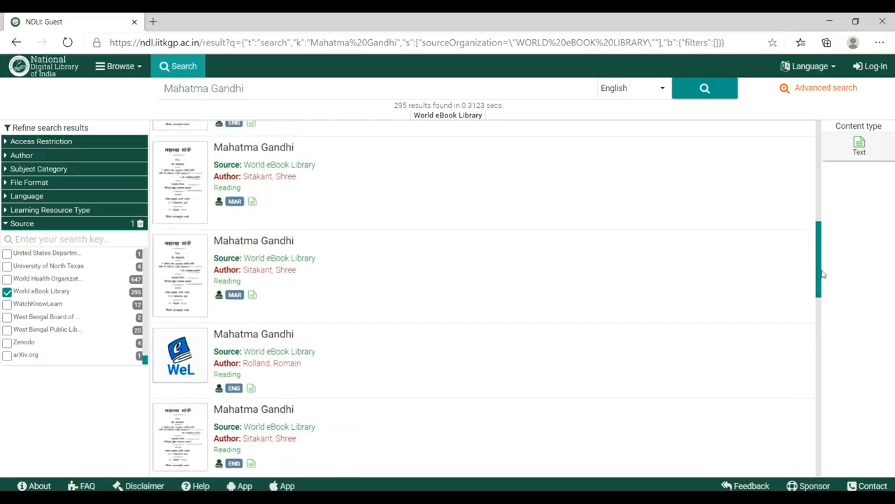
scroll("down", 3)
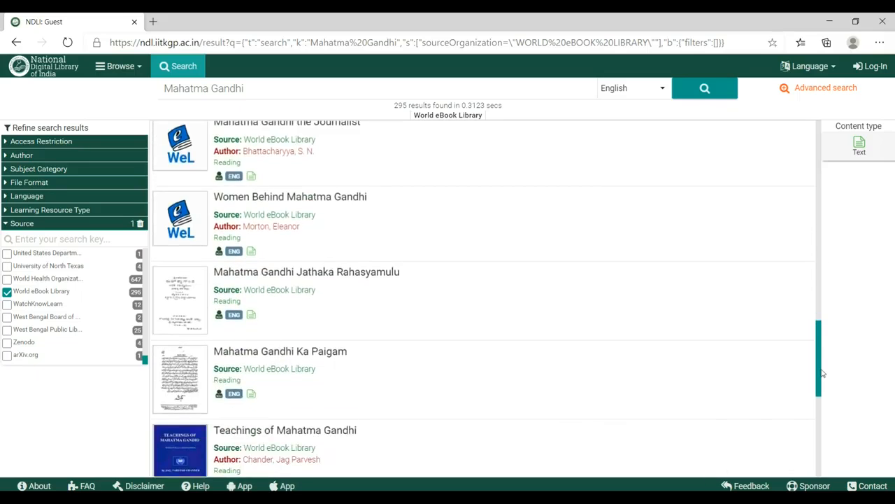
scroll("down", 3)
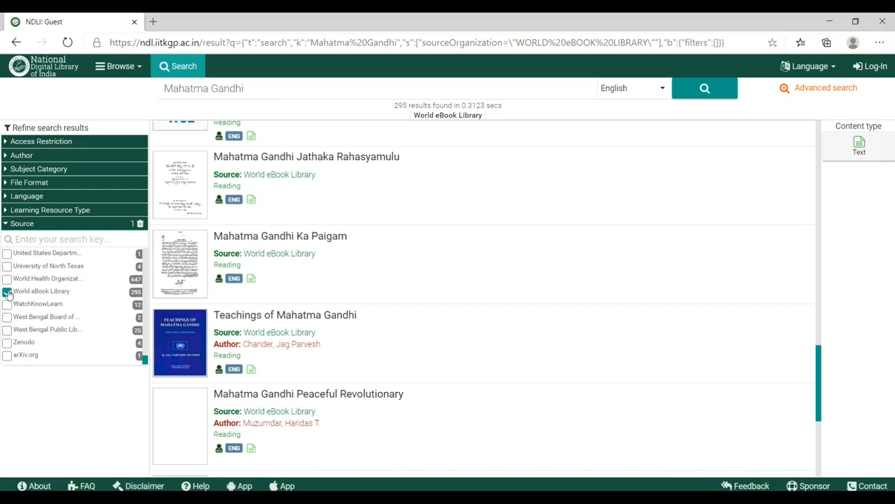
- Drop the World eBook Library filter and try the Doctor of Philosophy degree filter (3,057 theses)
left_click(7, 290)
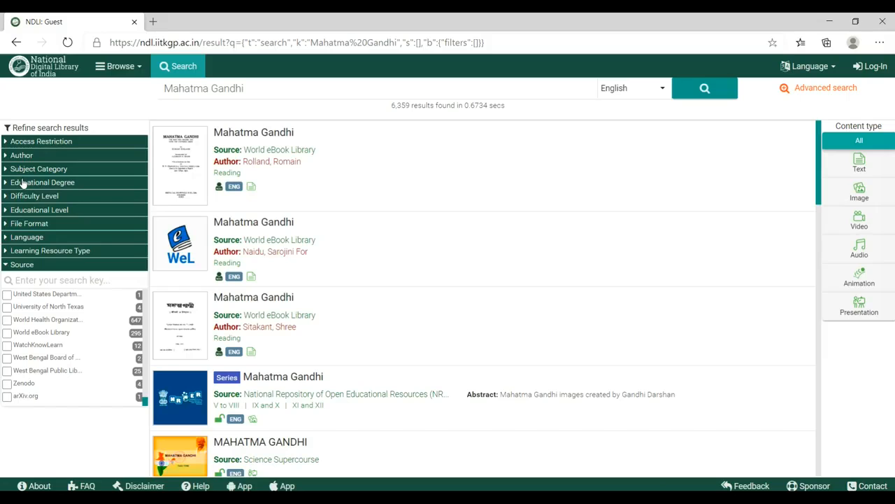
left_click(42, 182)
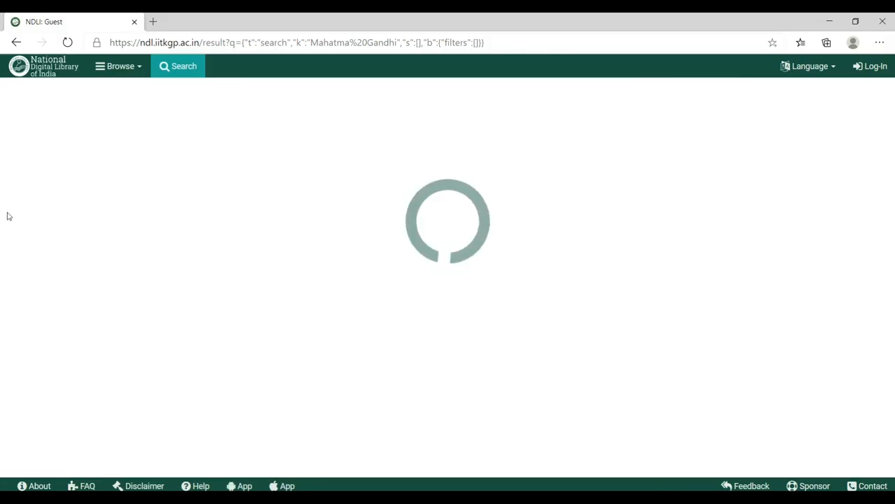
left_click(6, 211)
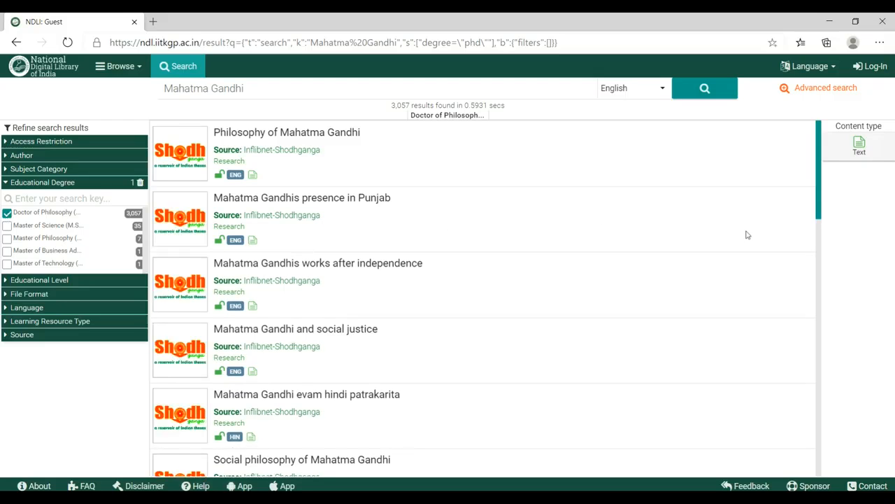
scroll("down", 3)
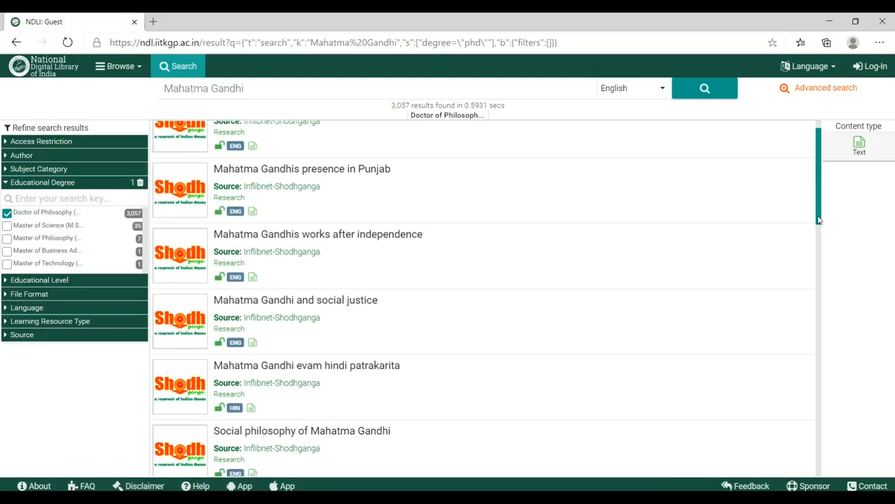
scroll("down", 3)
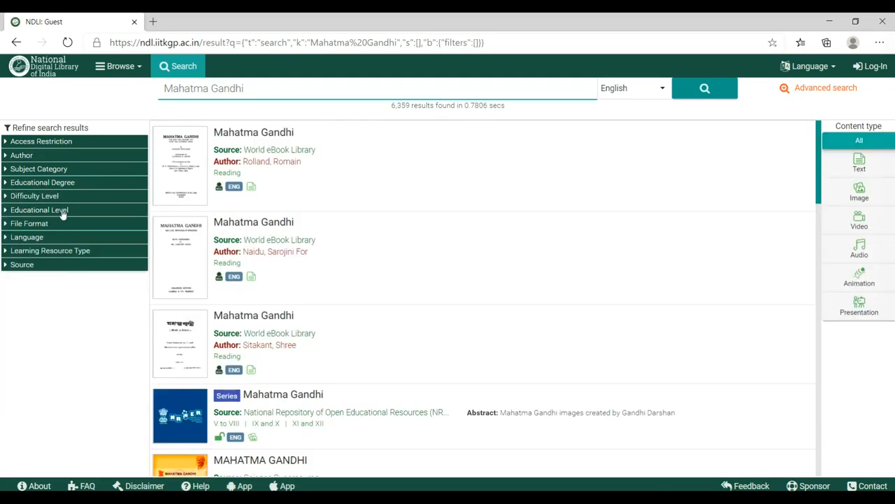
- Filter by educational level V to VIII and Hindi language, leaving 7 results
left_click(39, 210)
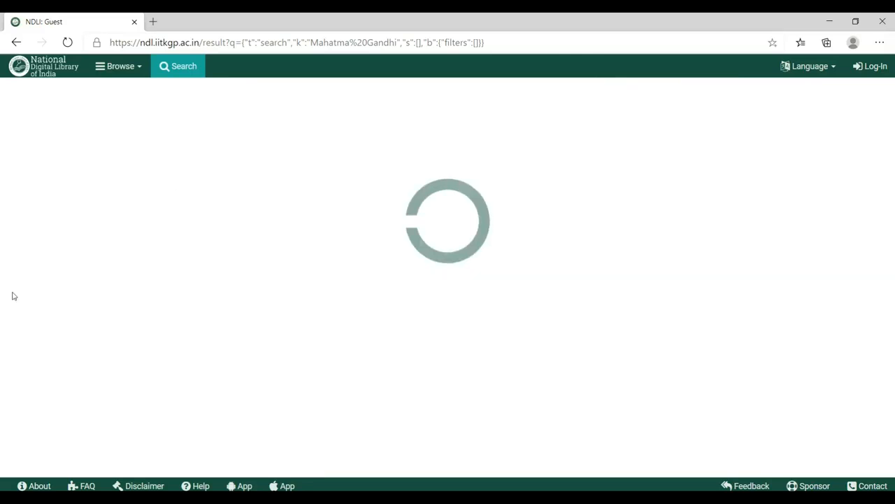
left_click(7, 277)
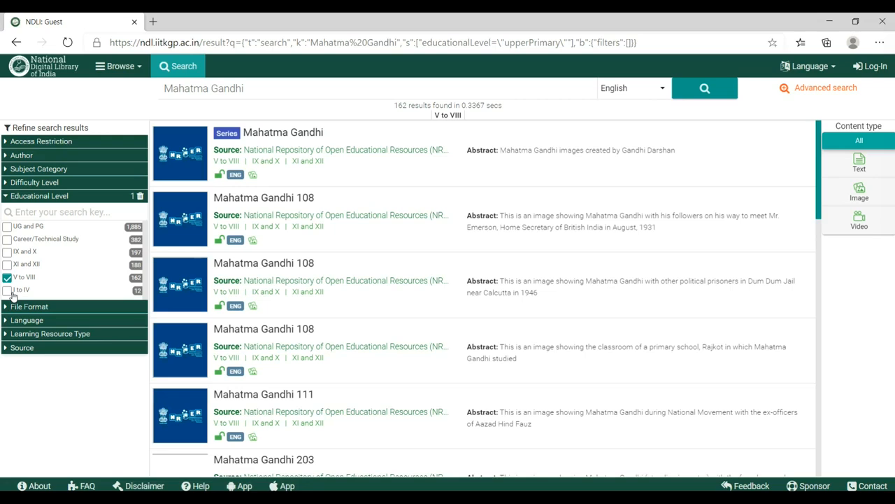
left_click(7, 266)
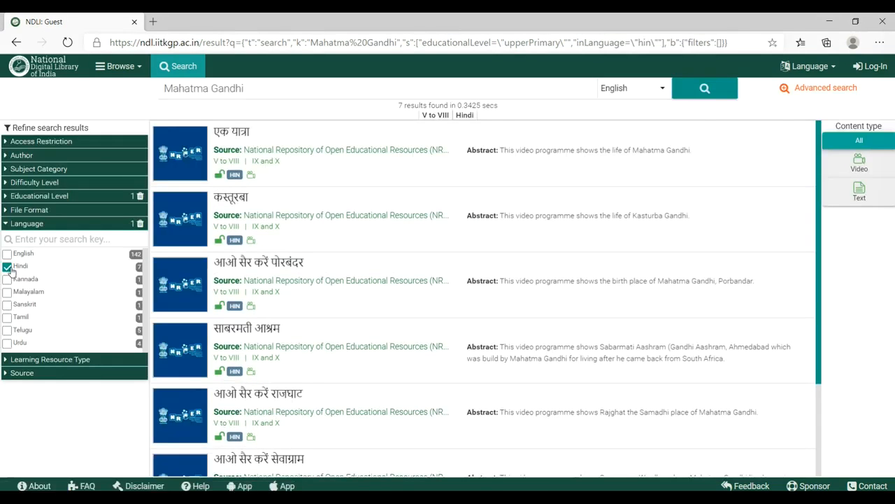
mouse_move(369, 263)
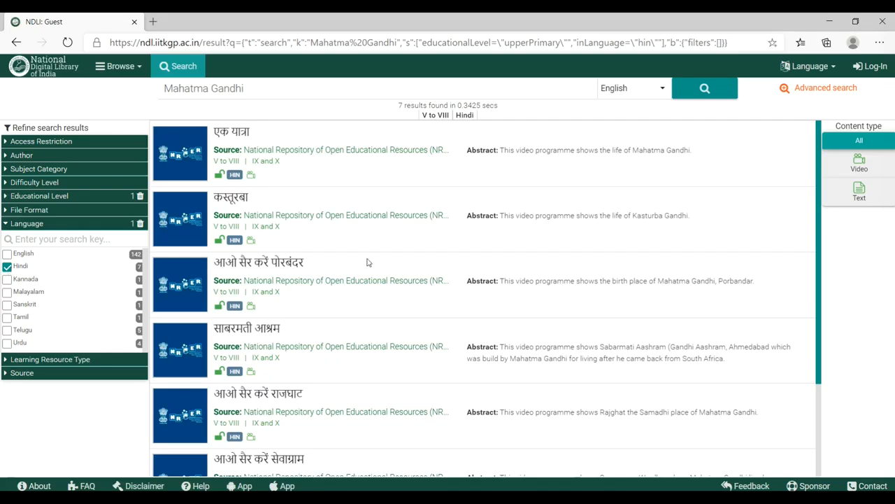
mouse_move(430, 342)
type("p")
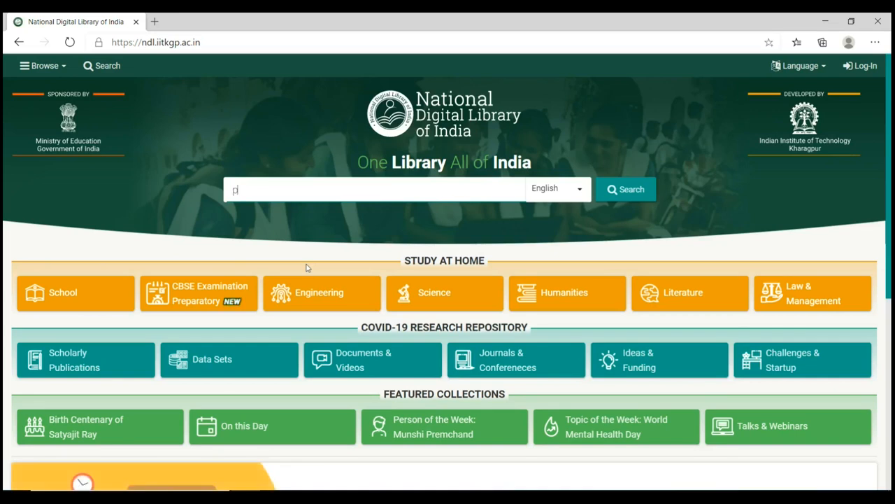
- Search for 'physics' (7,312,081 results) and expand the Educational Level facet
type("hysid")
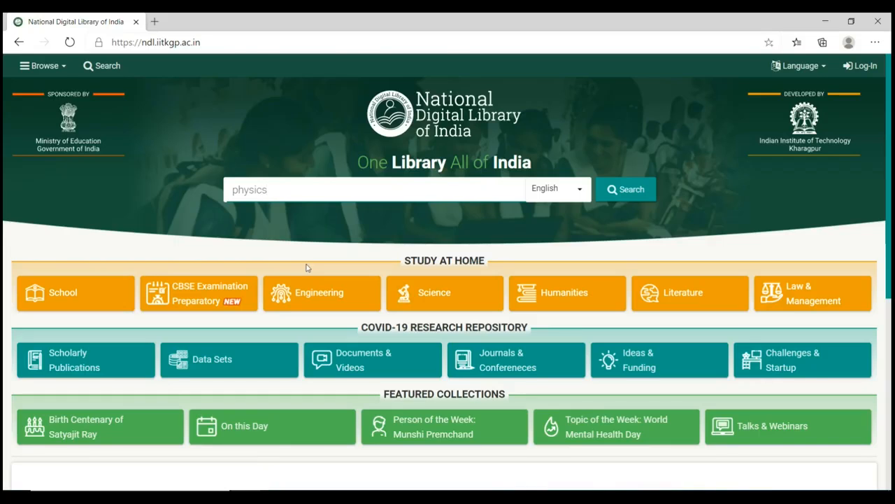
left_click(624, 188)
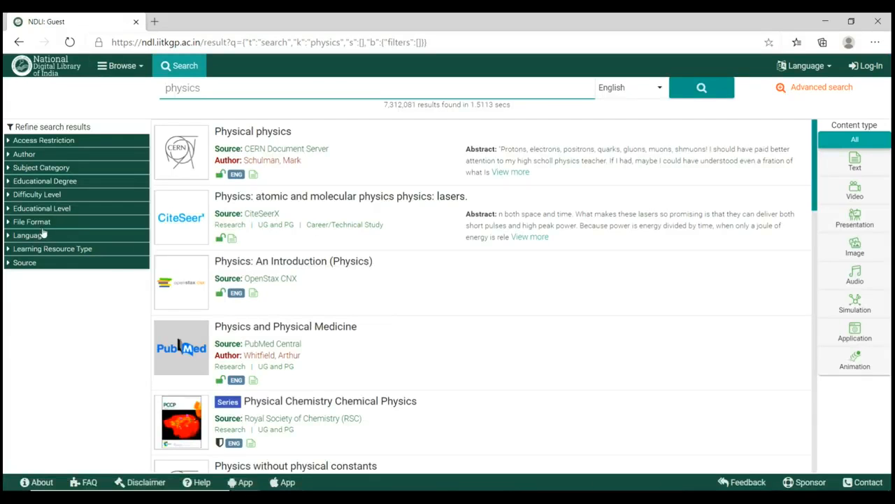
left_click(42, 208)
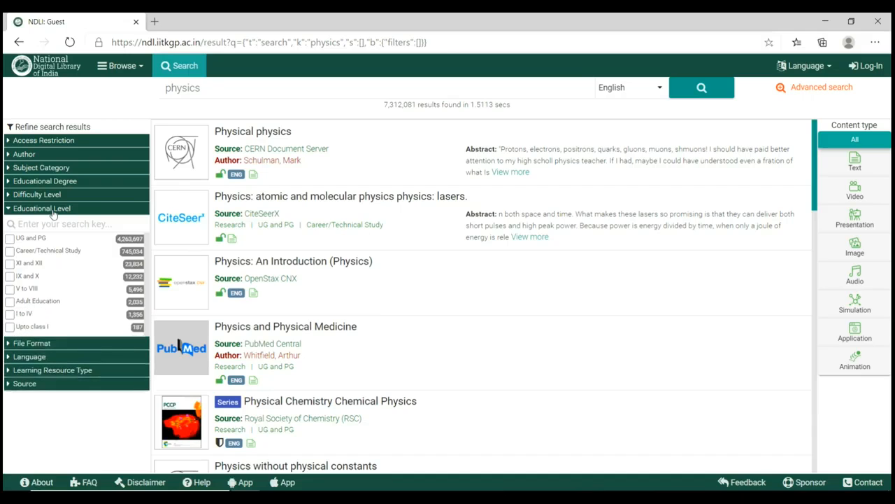